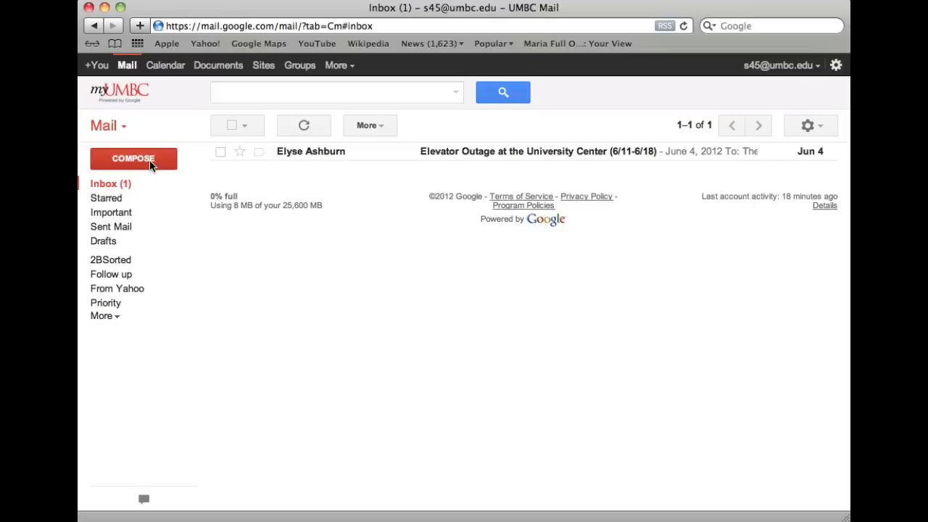
- Switch from the Mail inbox to the Contacts manager via the top-left app menu
left_click(109, 124)
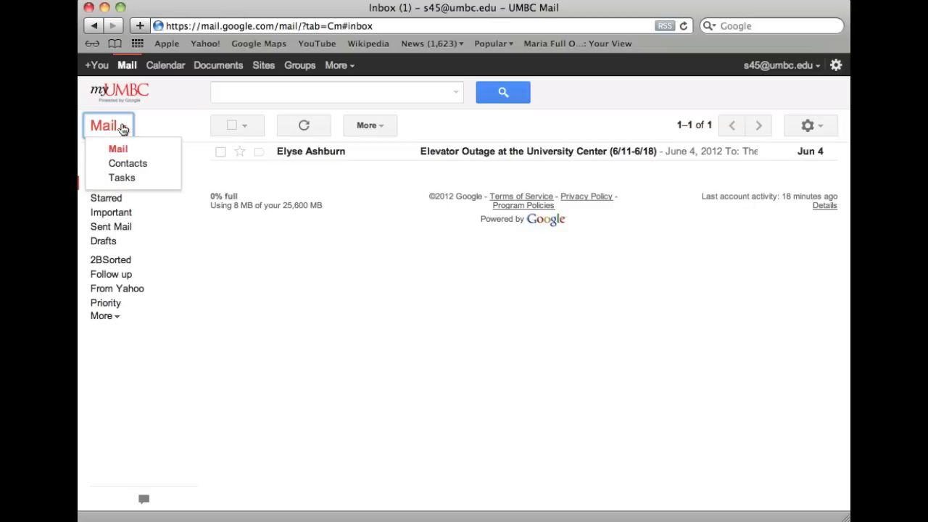
mouse_move(128, 163)
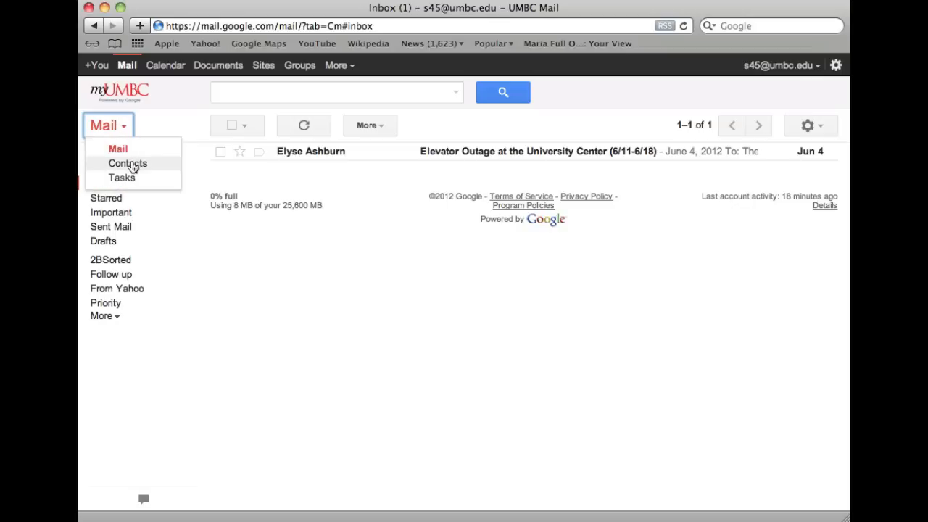
left_click(128, 162)
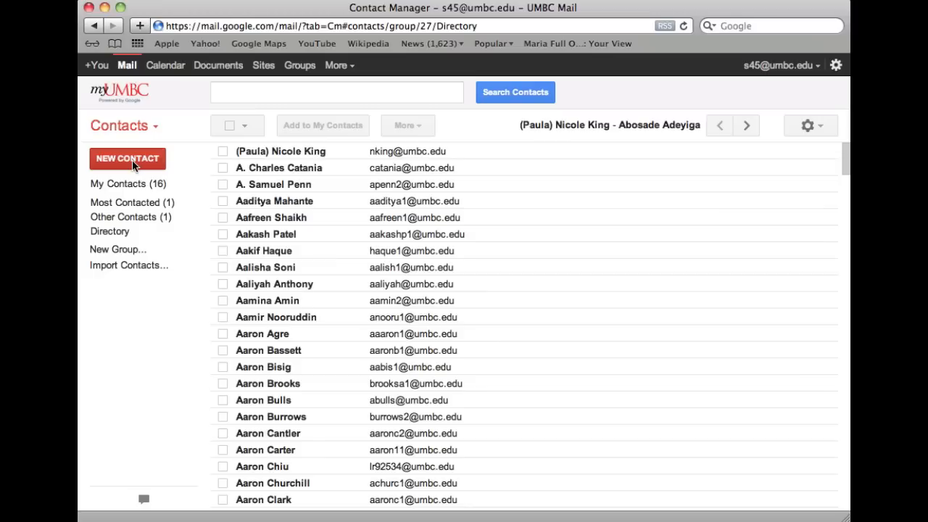
left_click(128, 183)
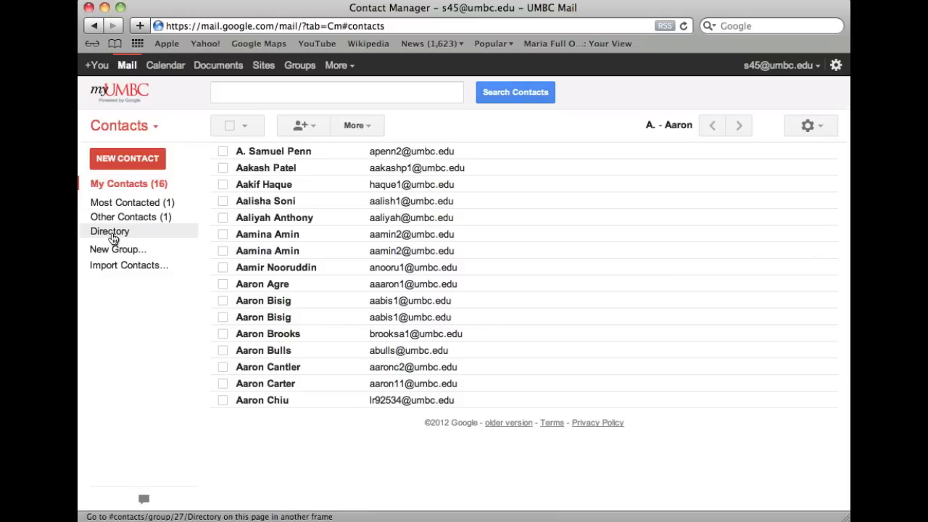
left_click(111, 231)
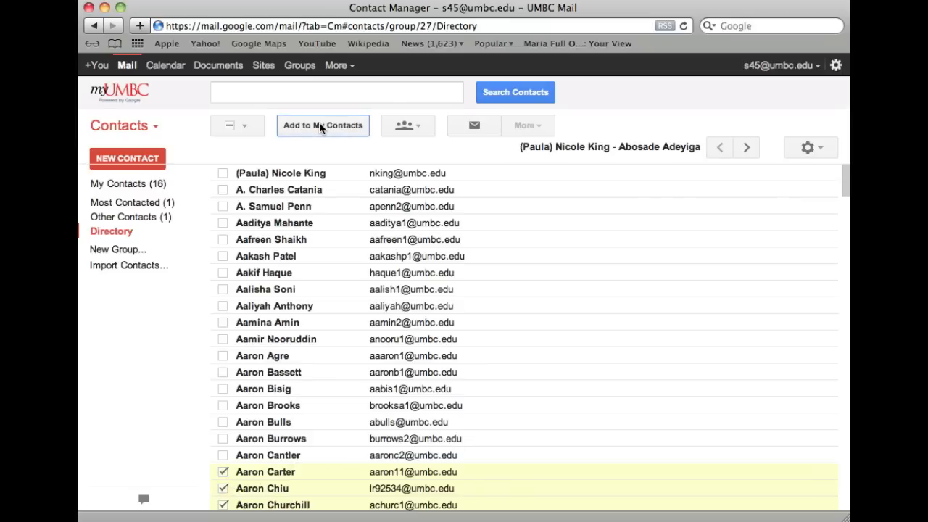
left_click(322, 124)
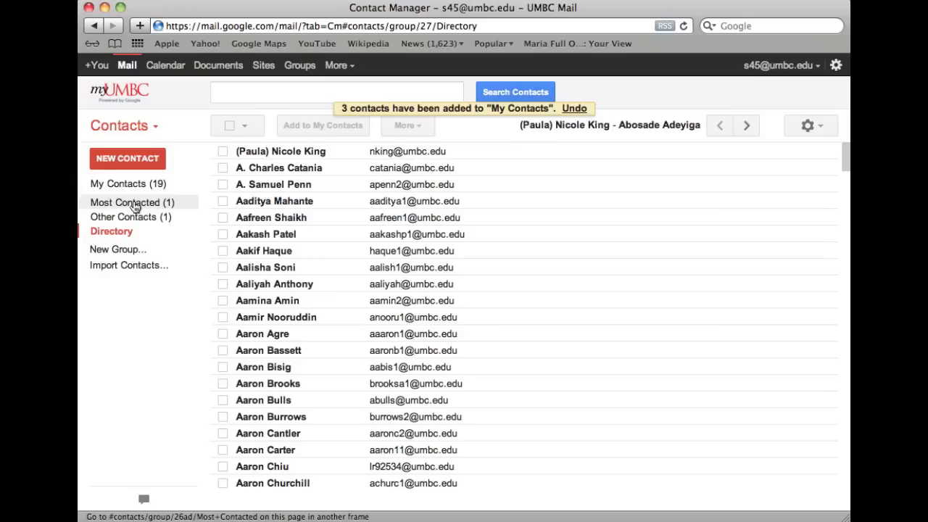
left_click(131, 203)
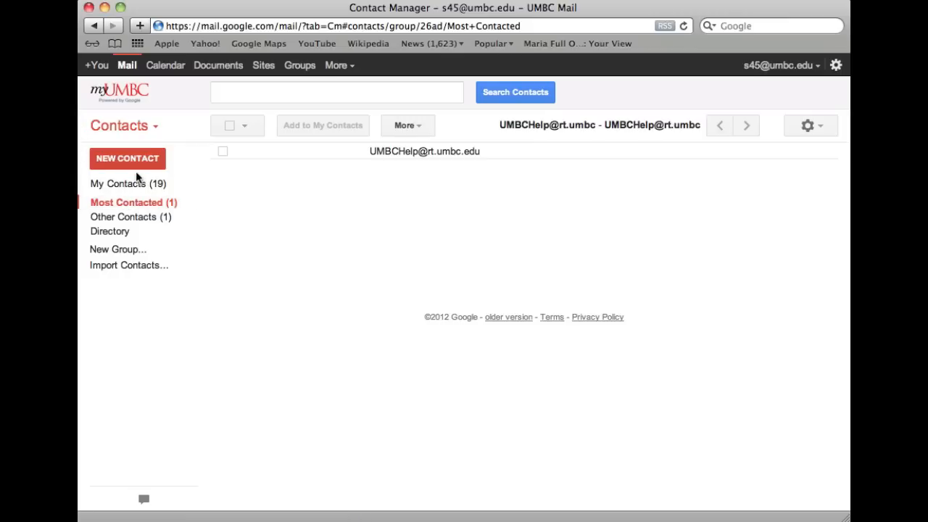
left_click(117, 183)
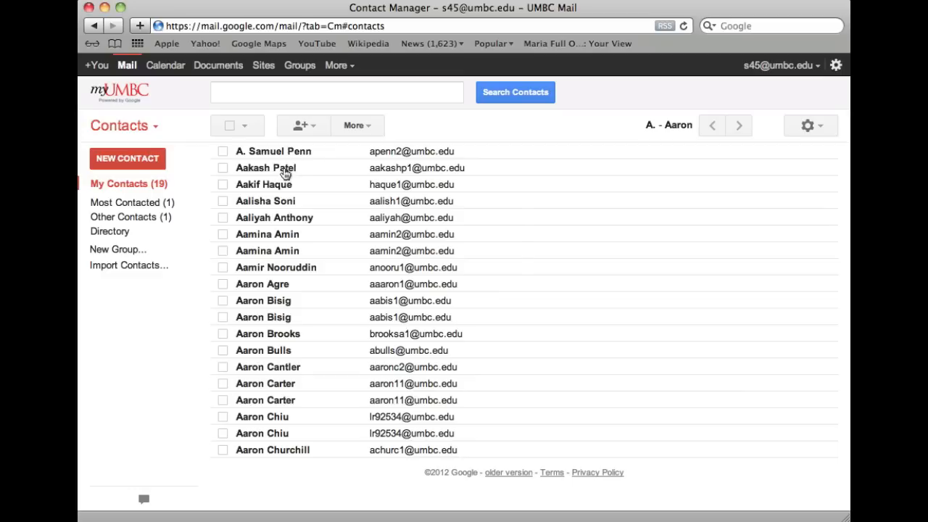
left_click(267, 168)
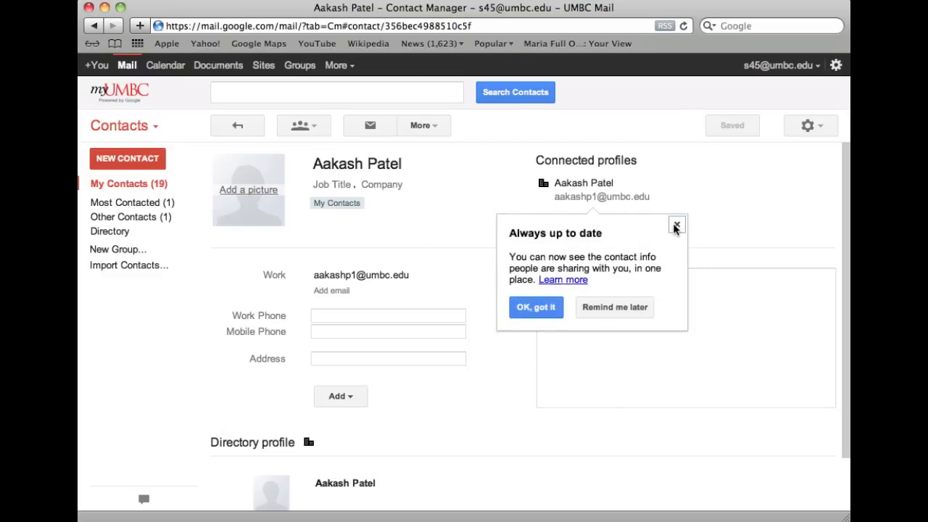
left_click(676, 225)
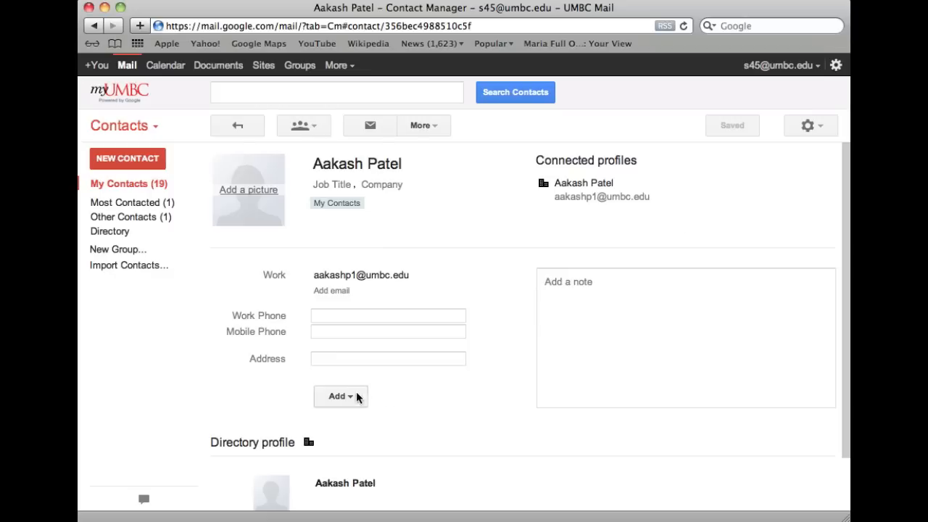
left_click(336, 396)
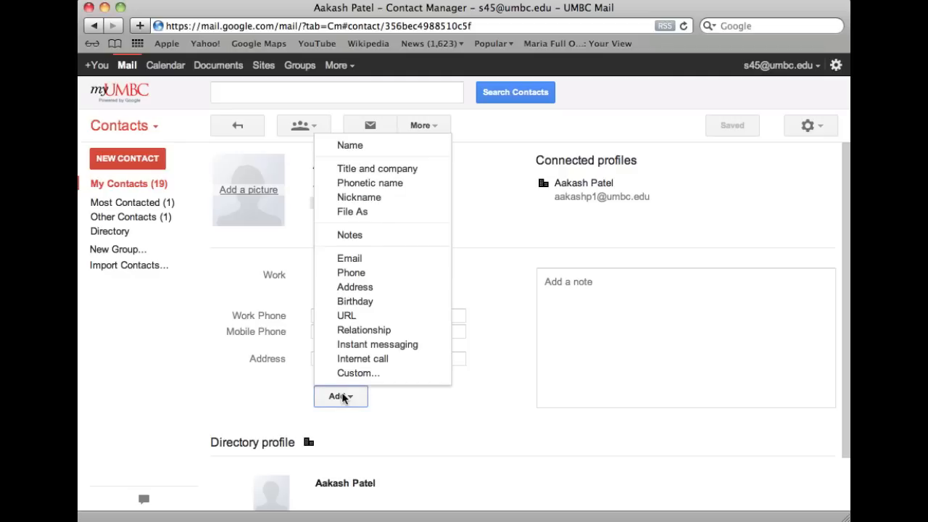
mouse_move(369, 374)
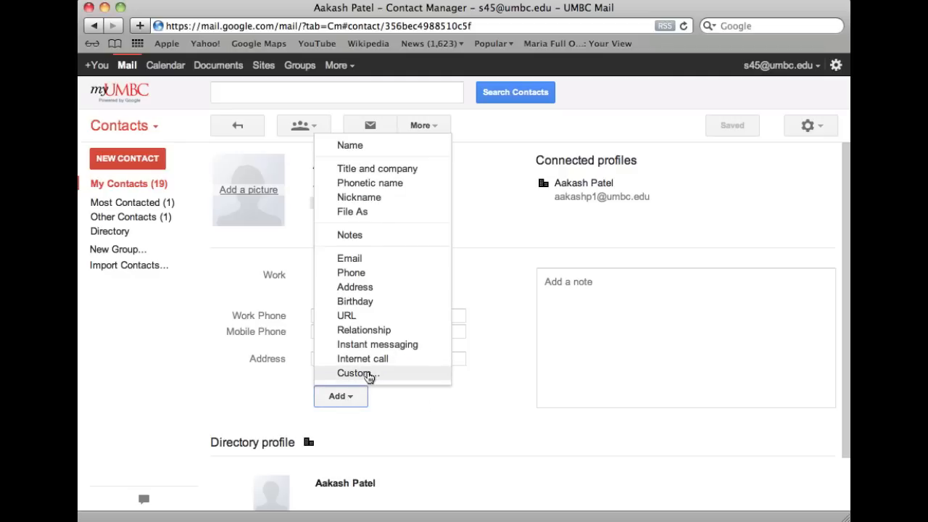
left_click(357, 372)
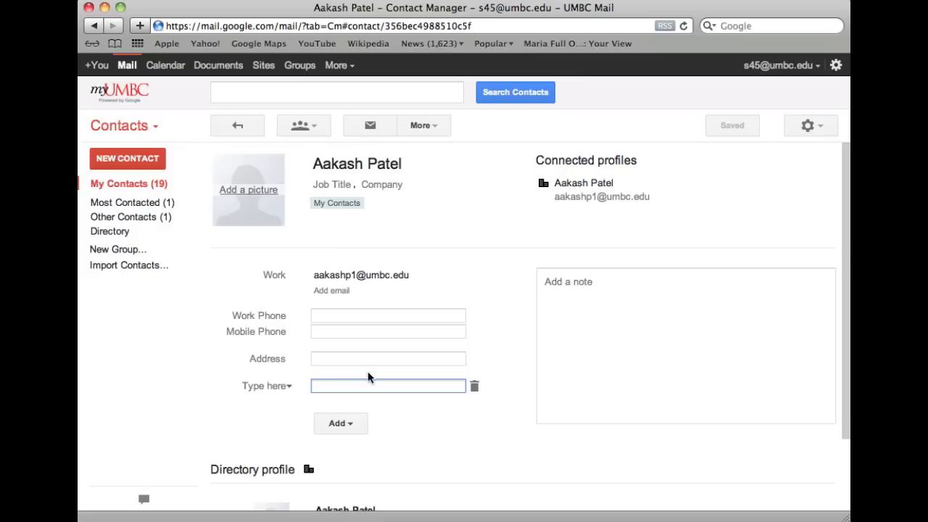
type("Avail")
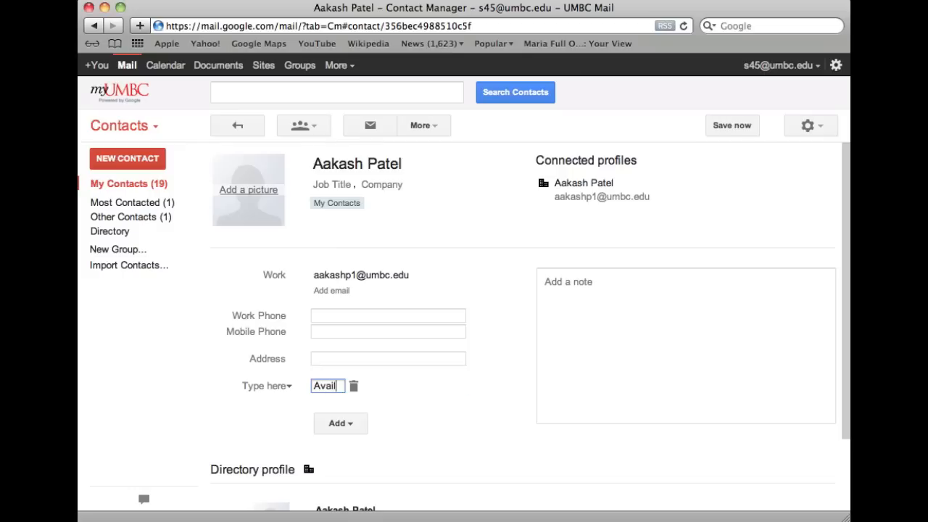
type("able after 5pm.")
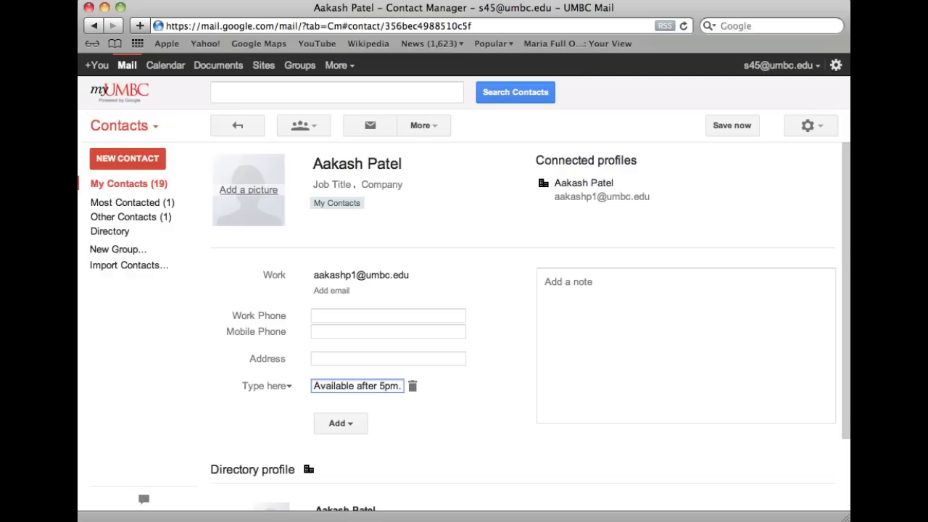
mouse_move(458, 145)
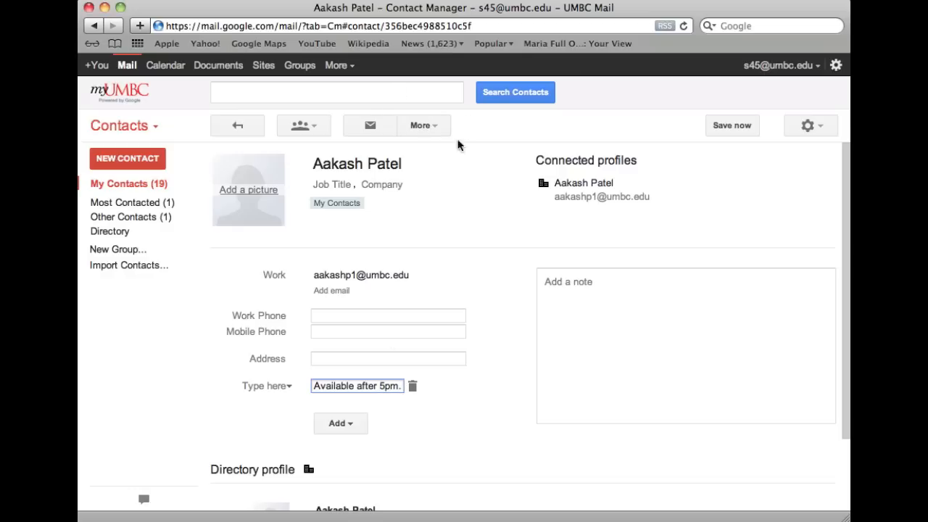
left_click(731, 124)
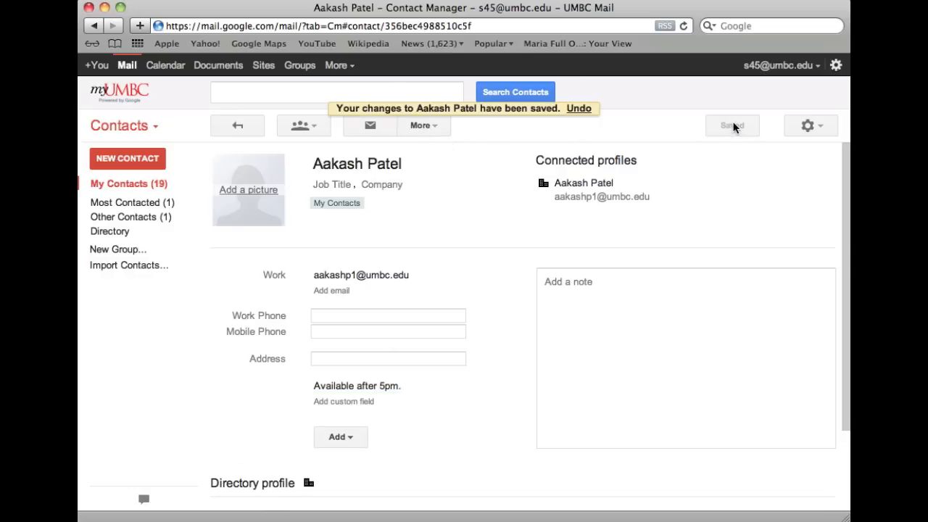
left_click(238, 124)
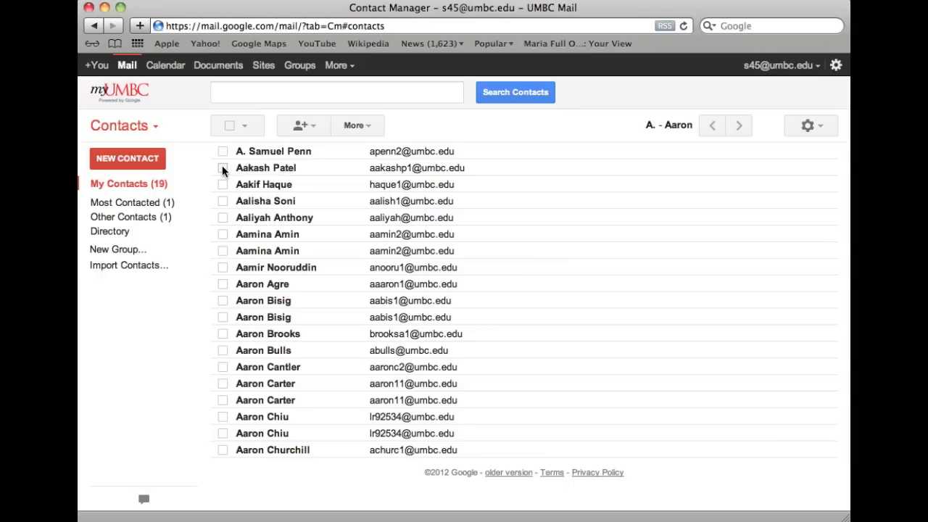
left_click(223, 168)
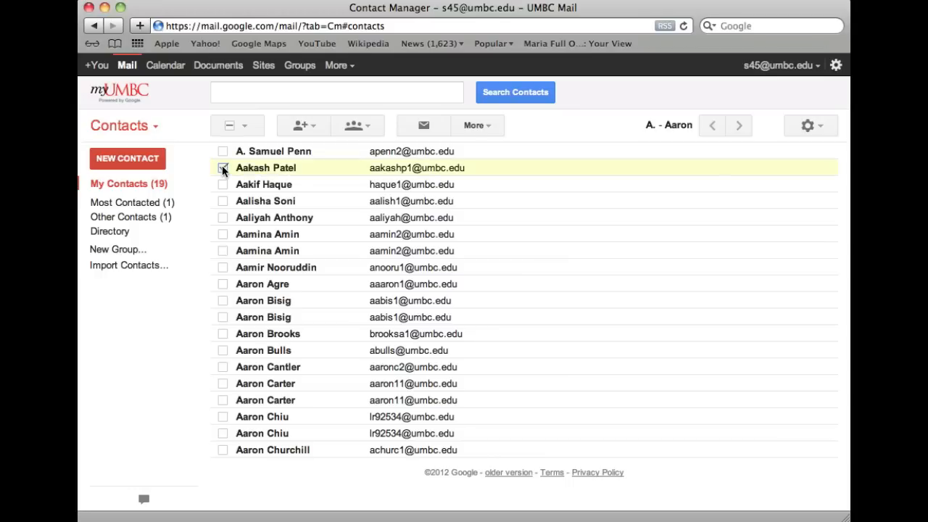
left_click(473, 124)
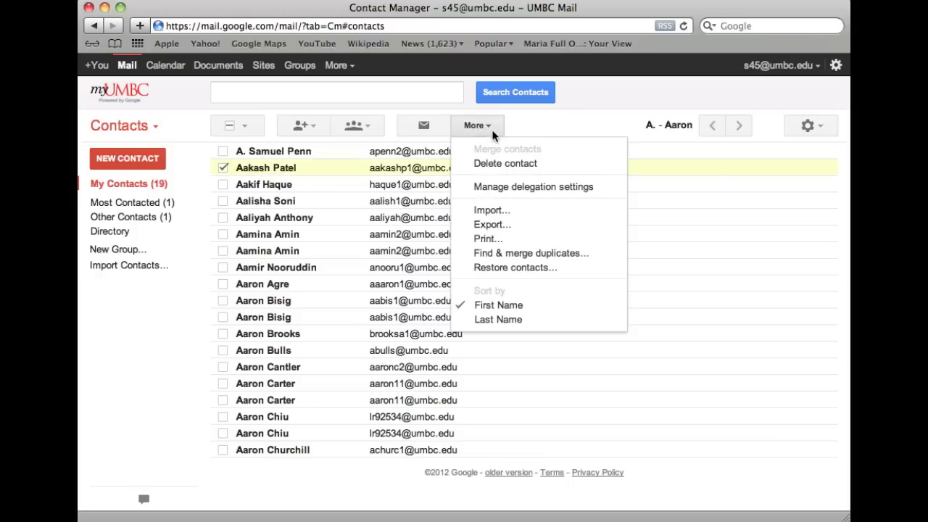